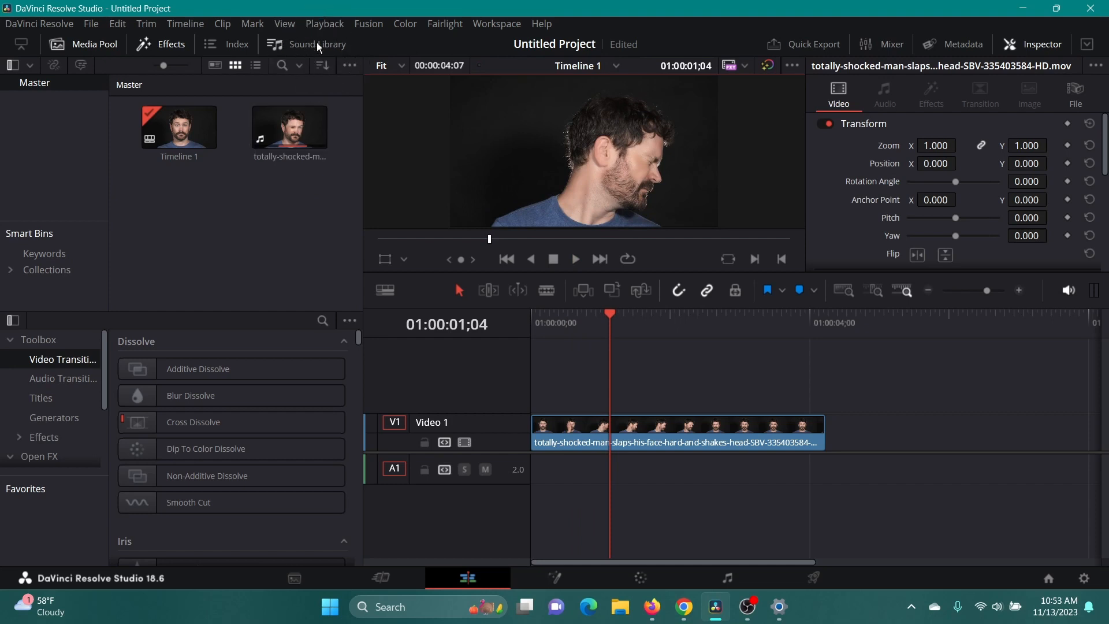
# - Open the Sound Library panel and start the free Fairlight Sound Library download
pyautogui.click(317, 44)
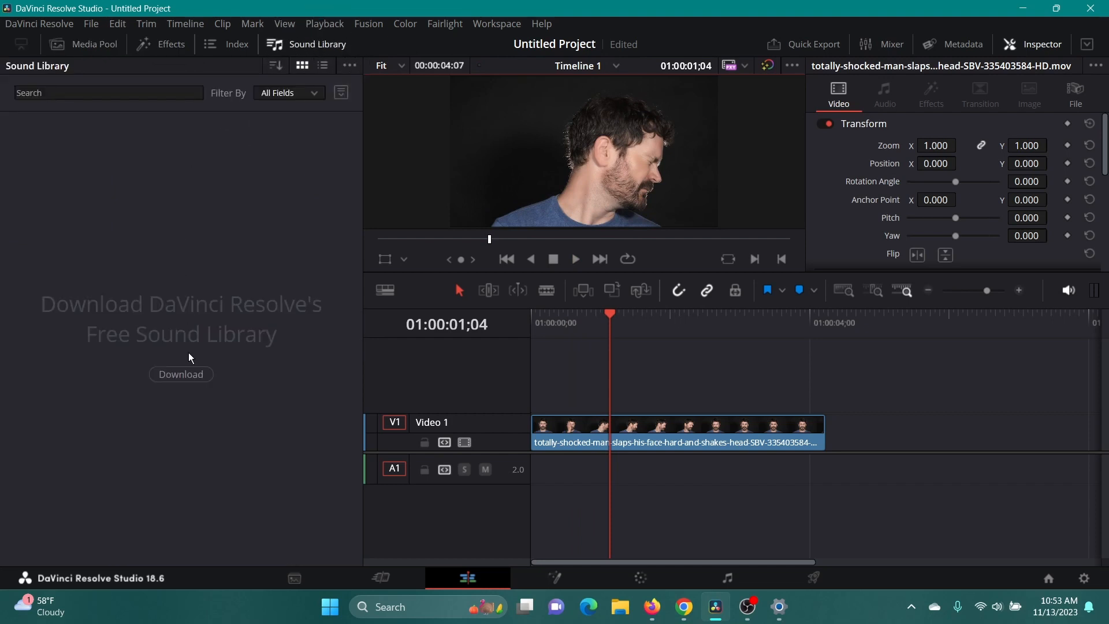
pyautogui.click(181, 374)
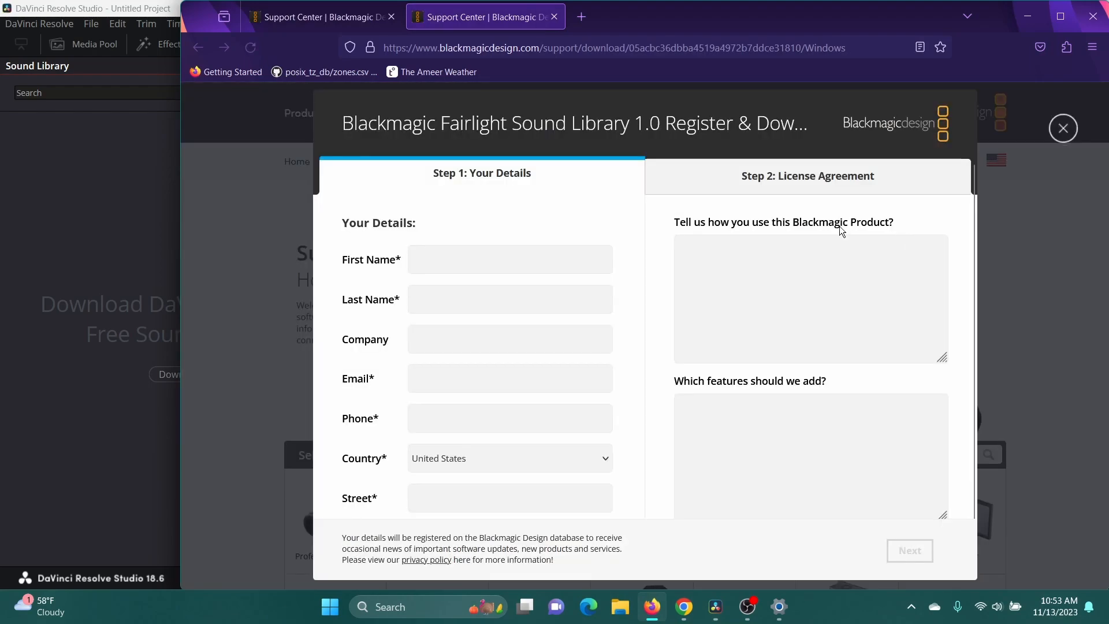
# - Fill in the registration form with the name 'john' and submit it
pyautogui.write('john')
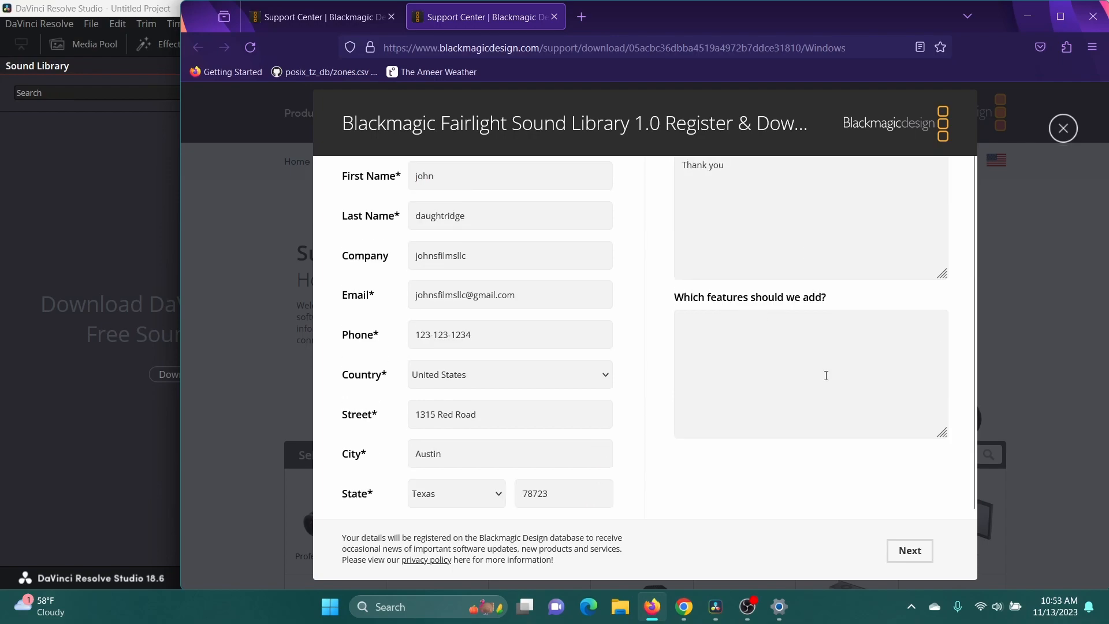
pyautogui.click(909, 551)
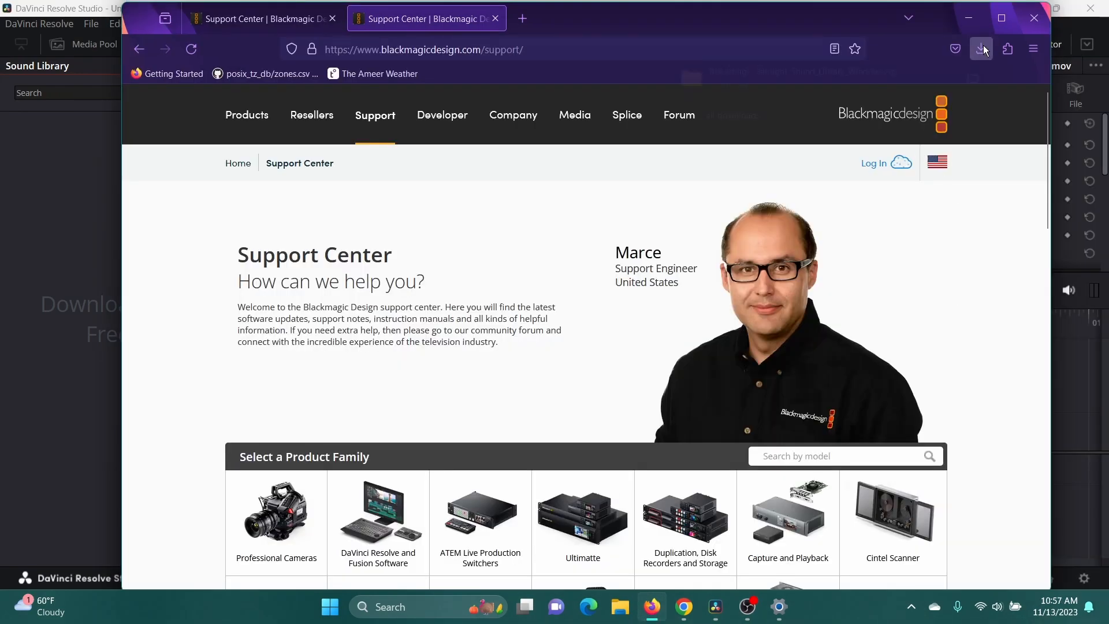
# - Show the browser's finished downloads to reach the Fairlight Sound Library installer
pyautogui.click(982, 49)
pyautogui.write('hit')
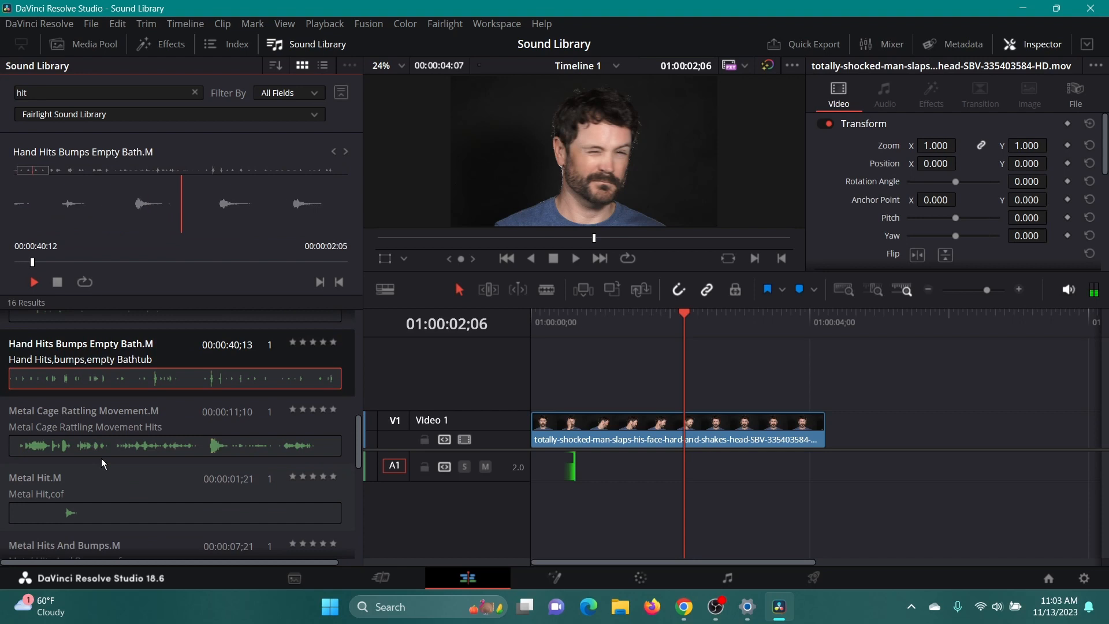
# - Scroll the hit results and preview Plastic Bottle Body Hits 2.M
pyautogui.scroll(-3)
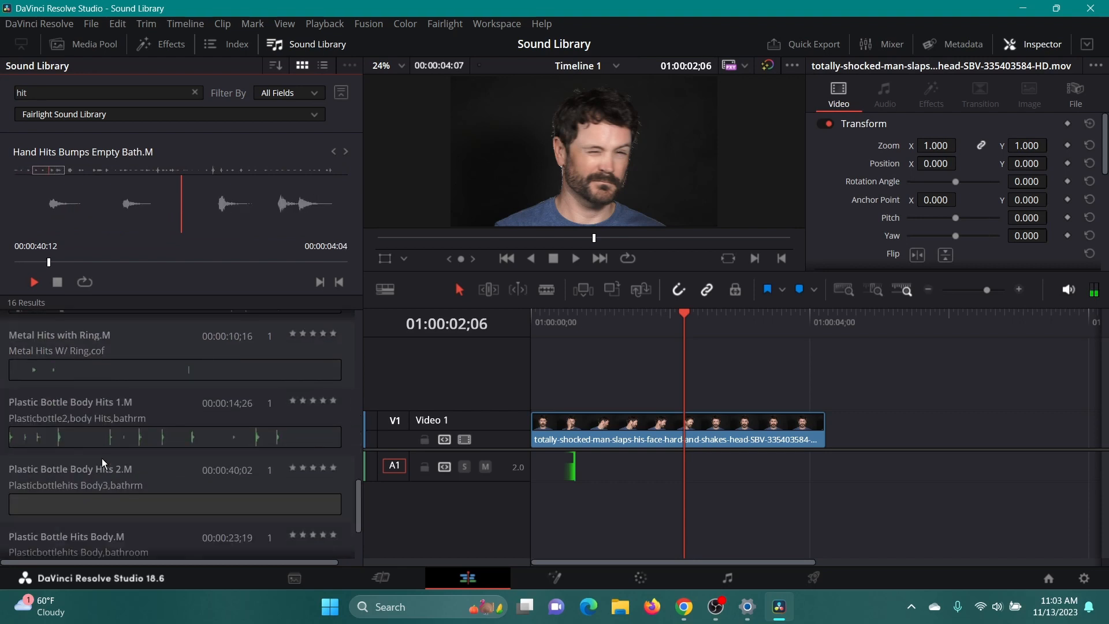
pyautogui.scroll(-3)
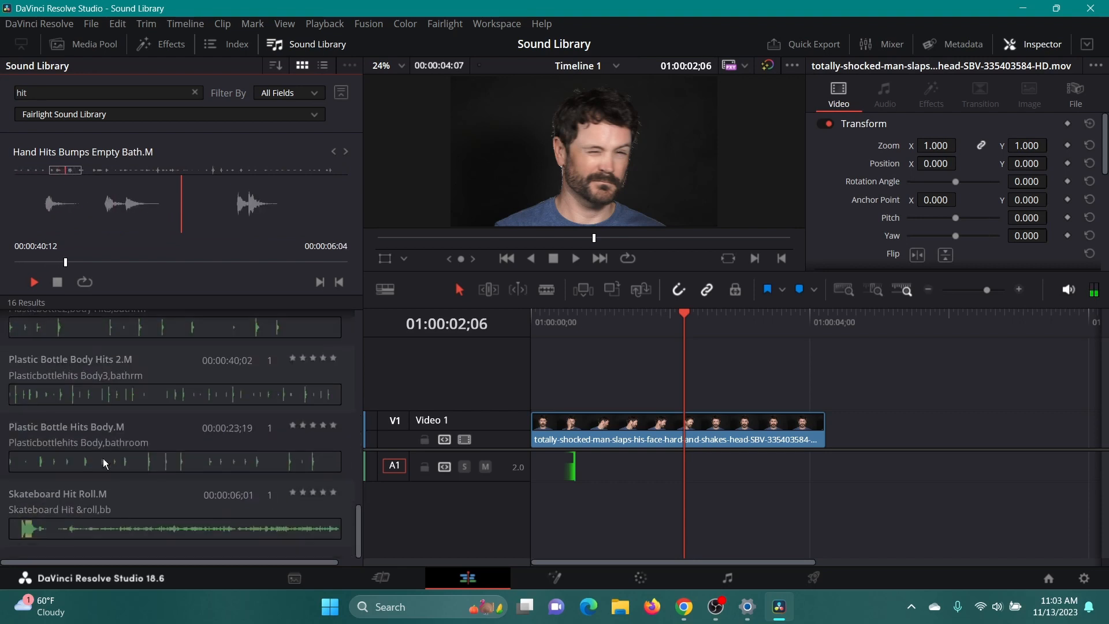
pyautogui.click(69, 394)
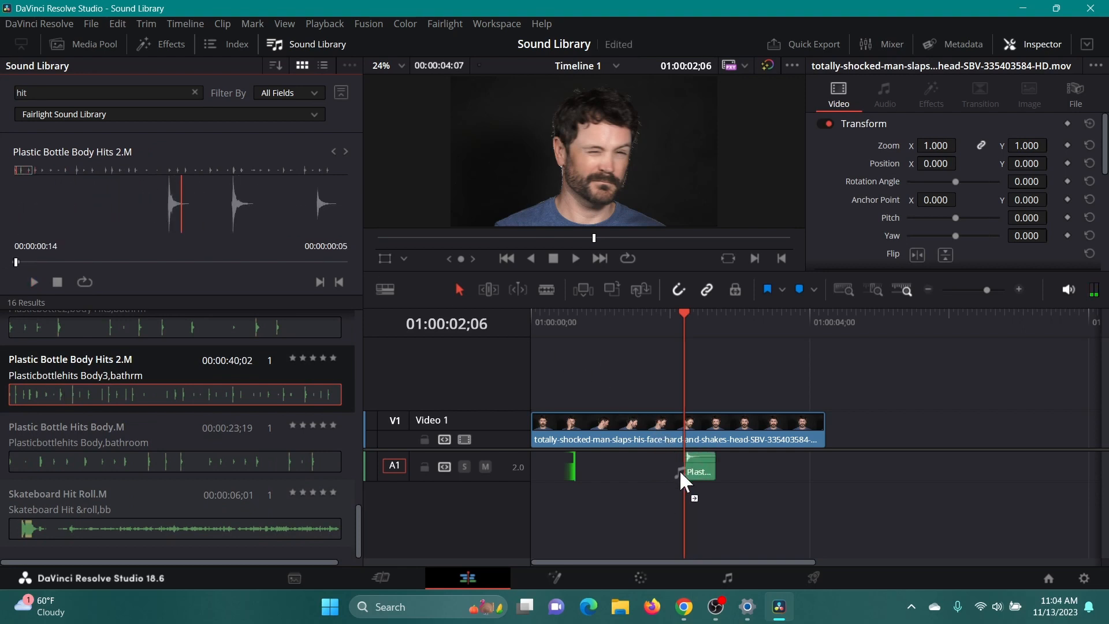
# - Move Plastic Bottle Body Hits 2 earlier on A1, play back, and fine-tune its timing
pyautogui.moveTo(696, 470); pyautogui.dragTo(587, 470)
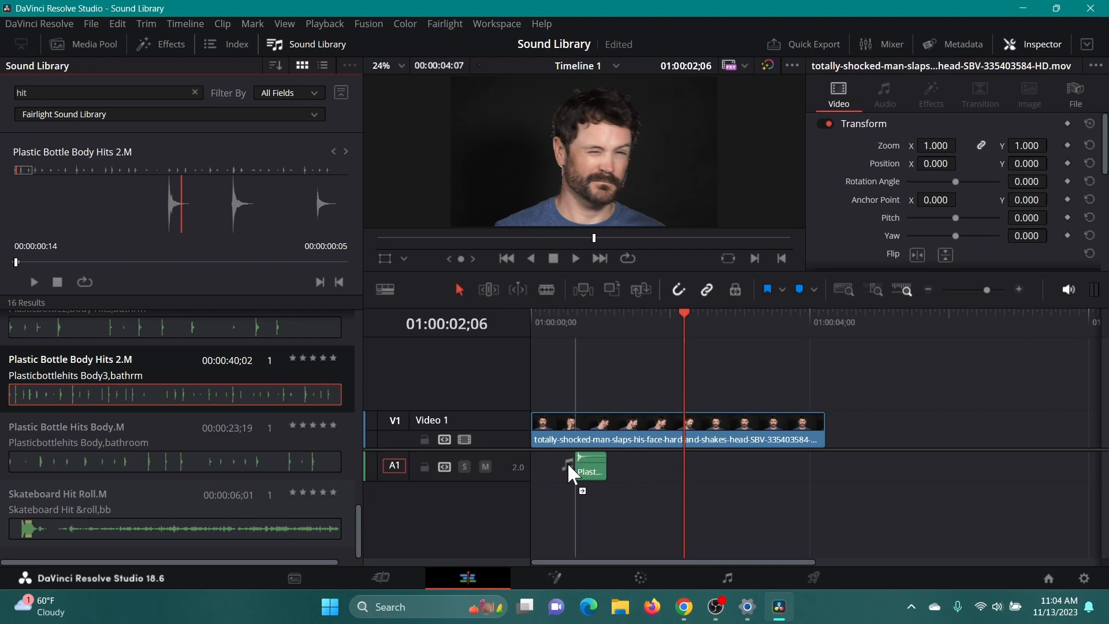
pyautogui.click(576, 258)
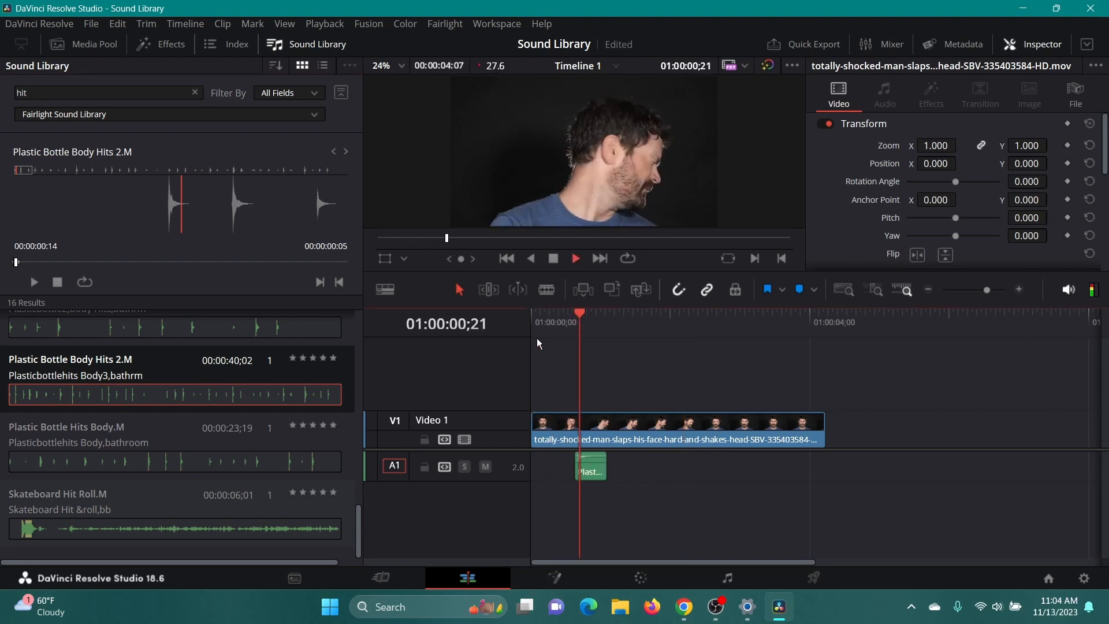
pyautogui.moveTo(590, 468); pyautogui.dragTo(584, 468)
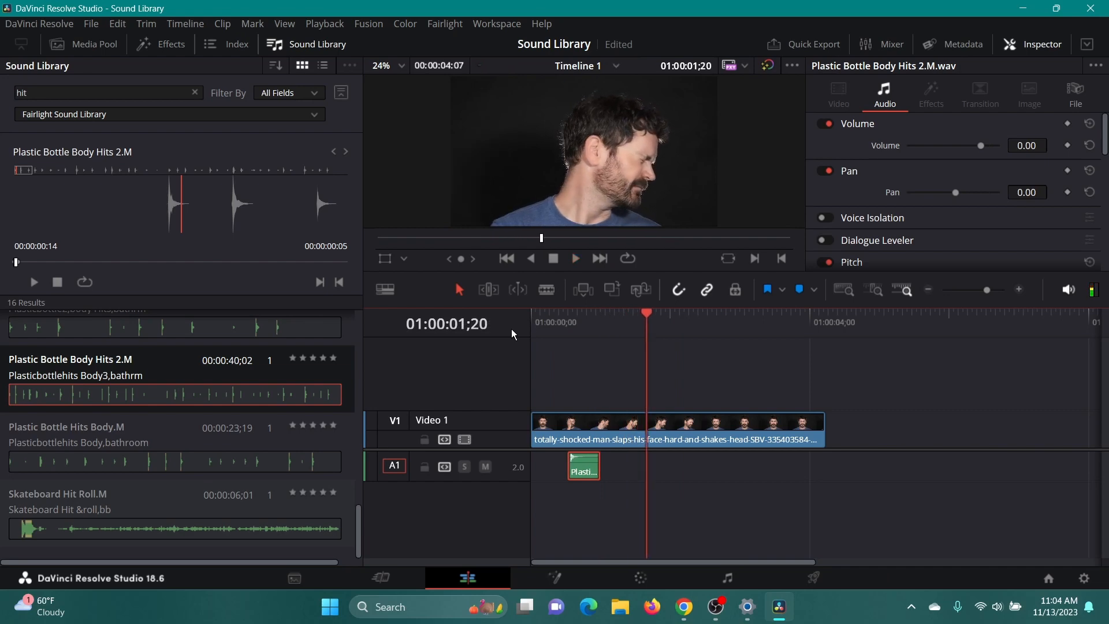
pyautogui.moveTo(174, 432)
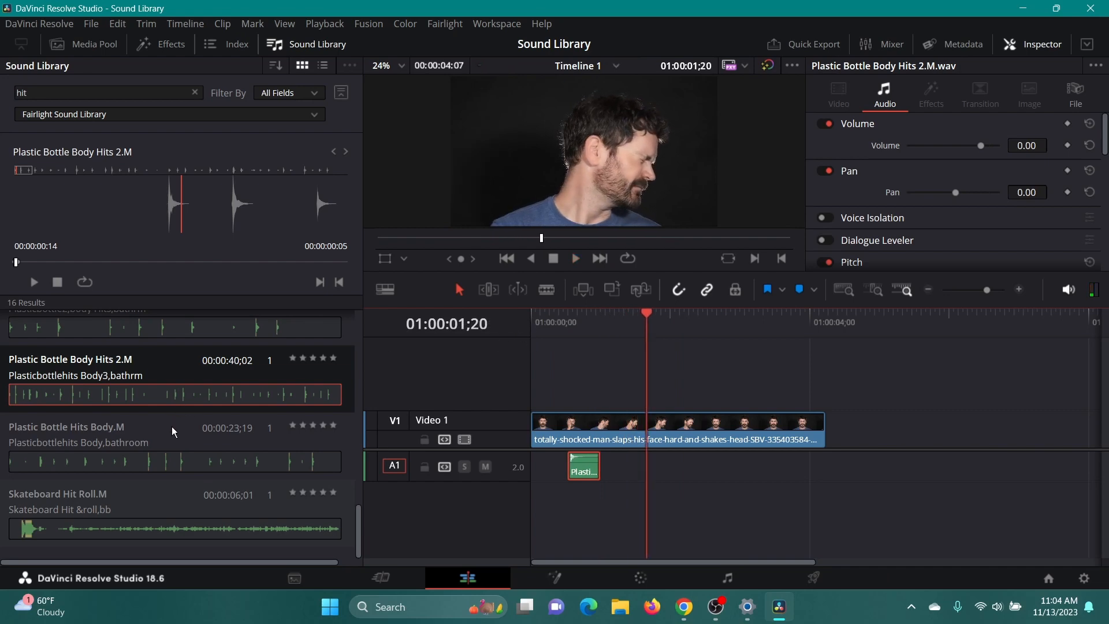